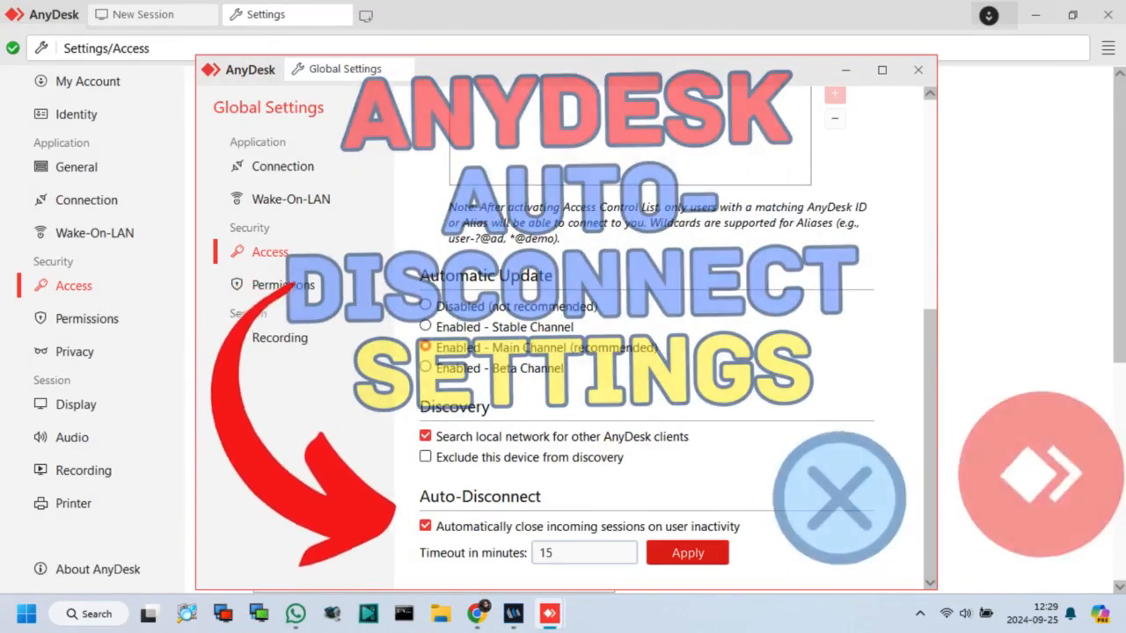
# Open AnyDesk Settings from the top-right menu, landing on the General page
pyautogui.click(918, 70)
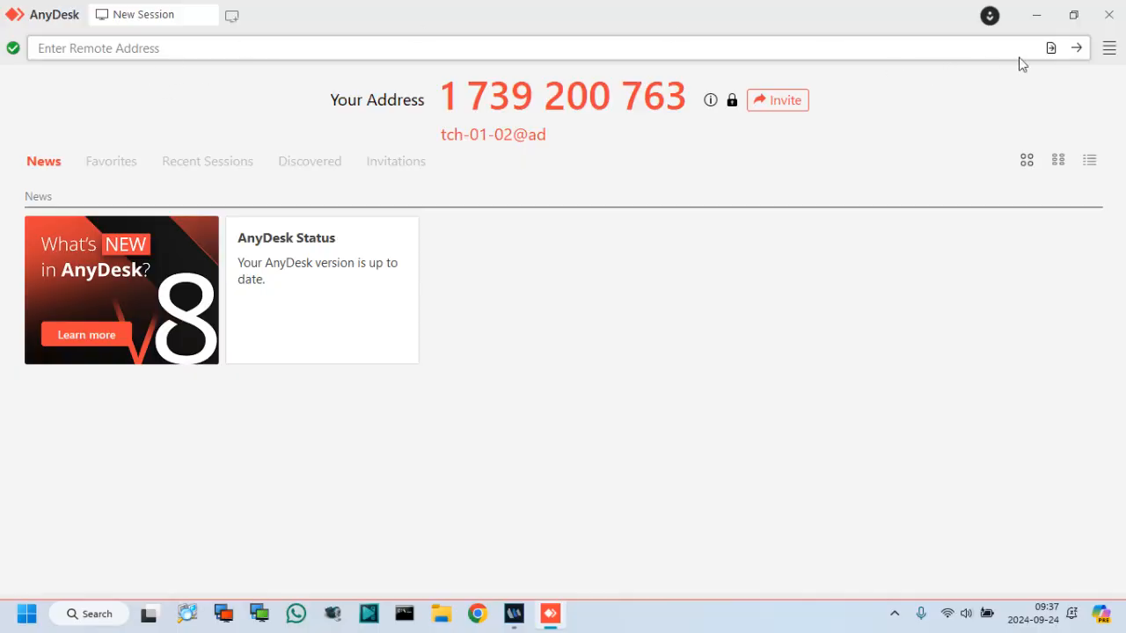
pyautogui.moveTo(836, 197)
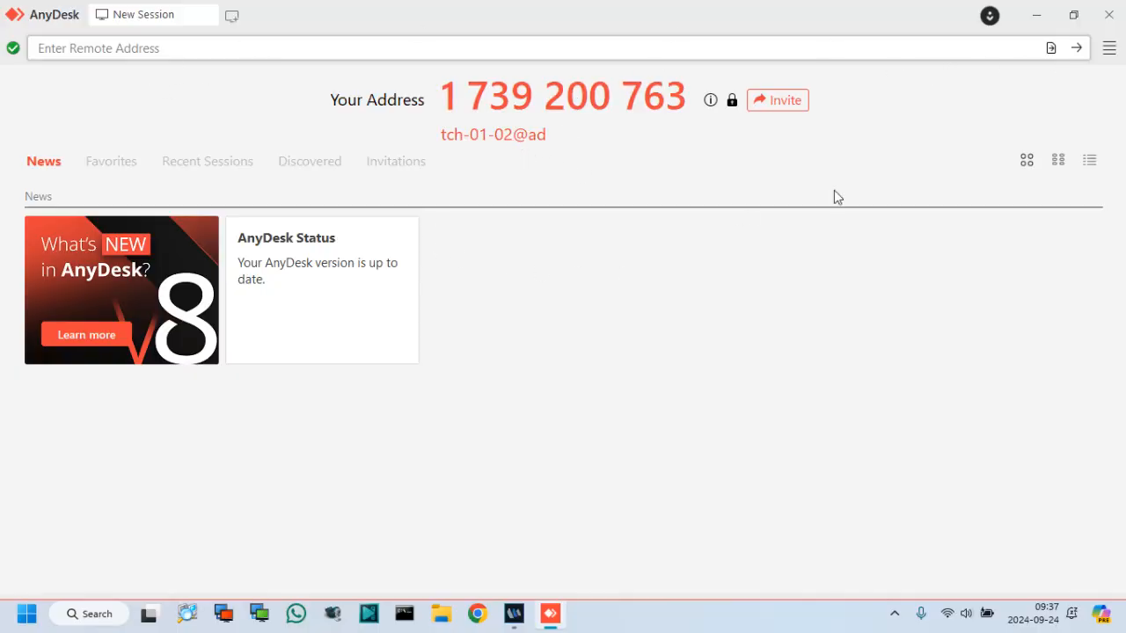
pyautogui.click(1108, 48)
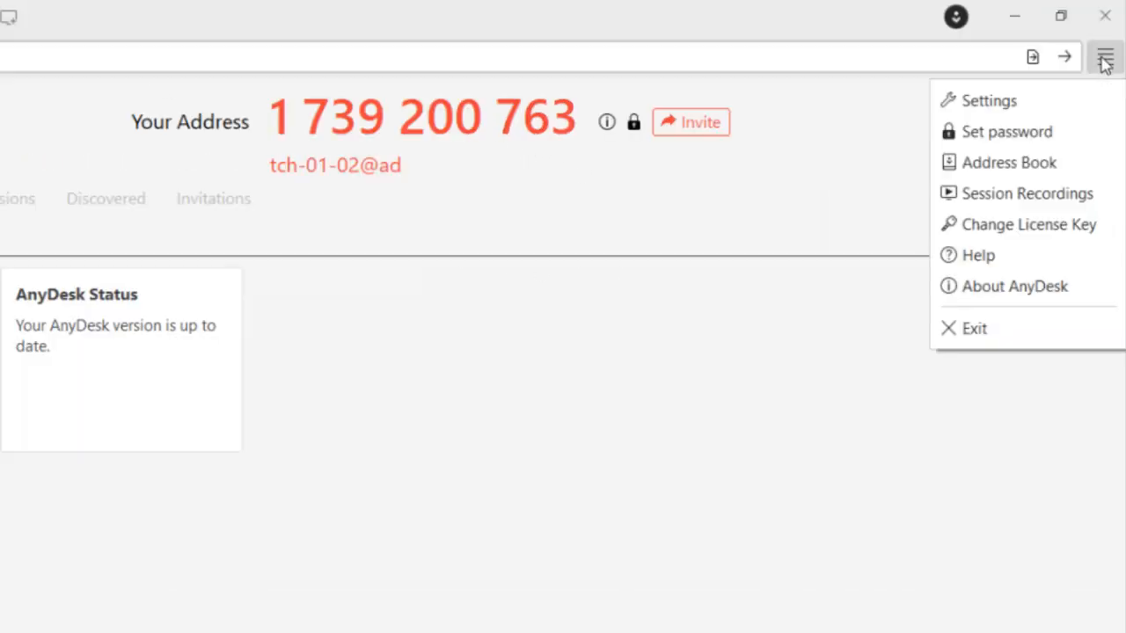
pyautogui.moveTo(988, 101)
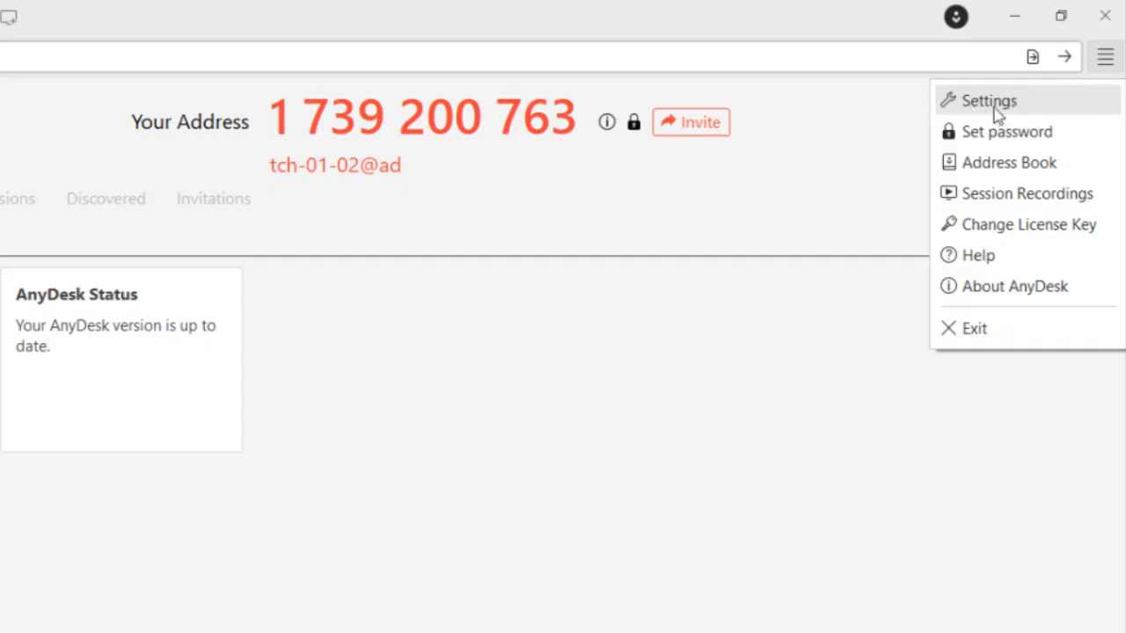
pyautogui.click(989, 101)
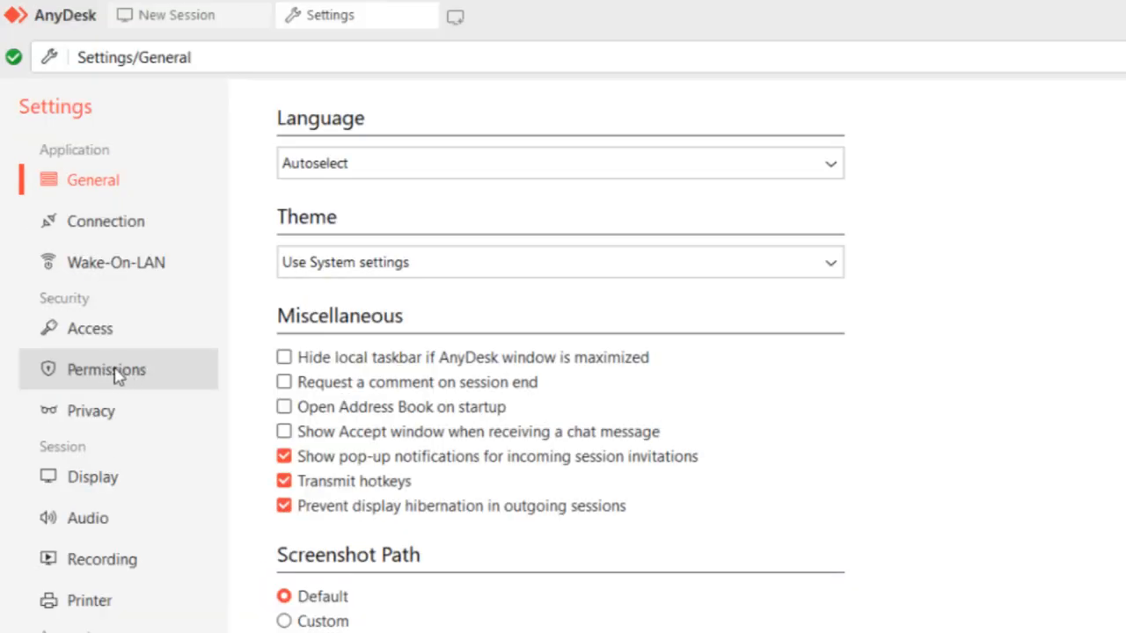
# Go to Permissions and scroll through the Default profile's unlocked global permissions
pyautogui.click(106, 370)
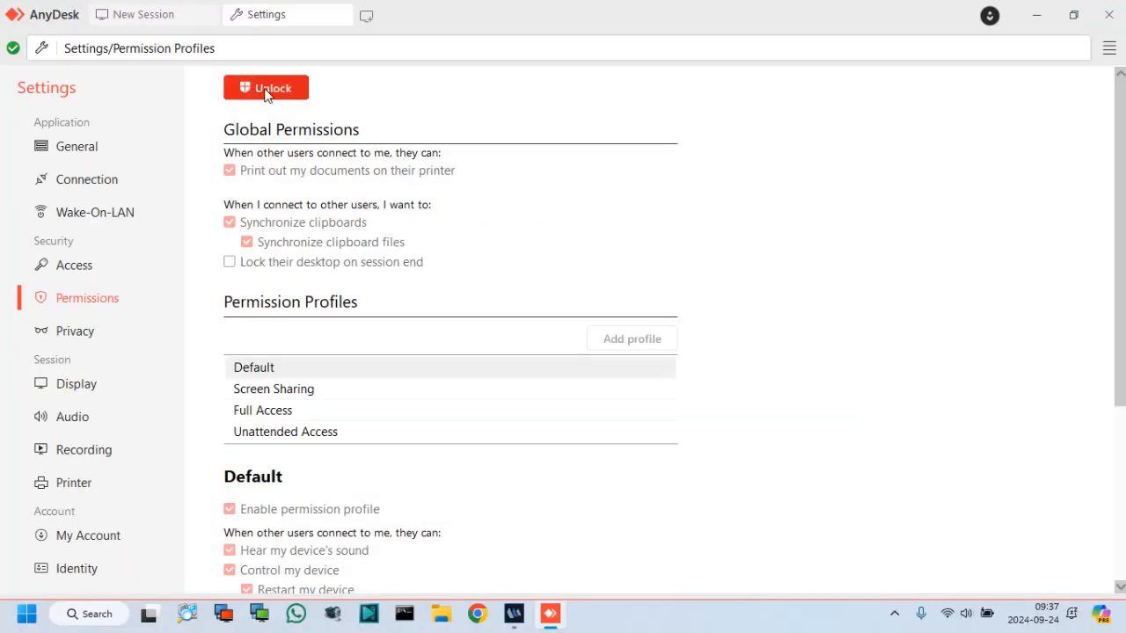
pyautogui.moveTo(490, 451)
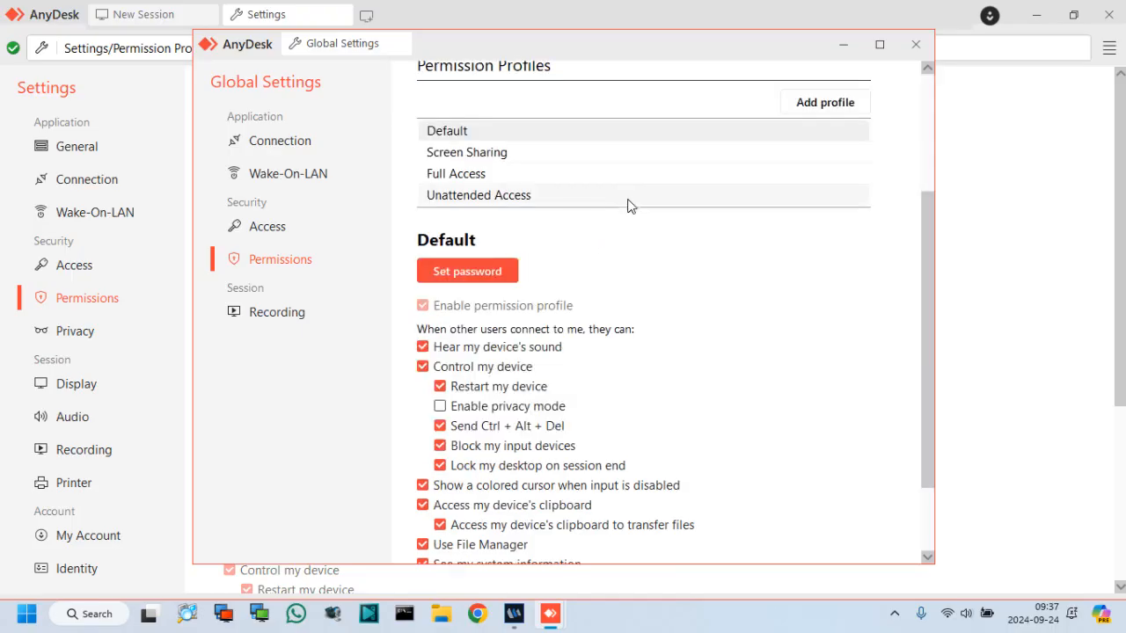
pyautogui.scroll(-3)
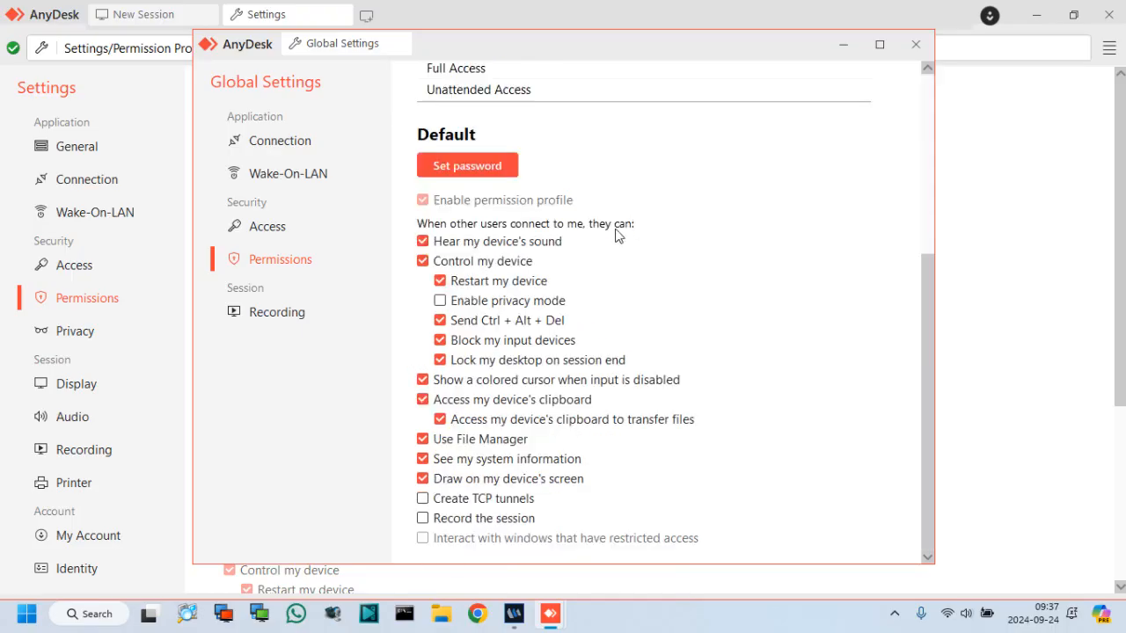
# Show the Access page and scroll down to the Auto-Disconnect section
pyautogui.click(267, 227)
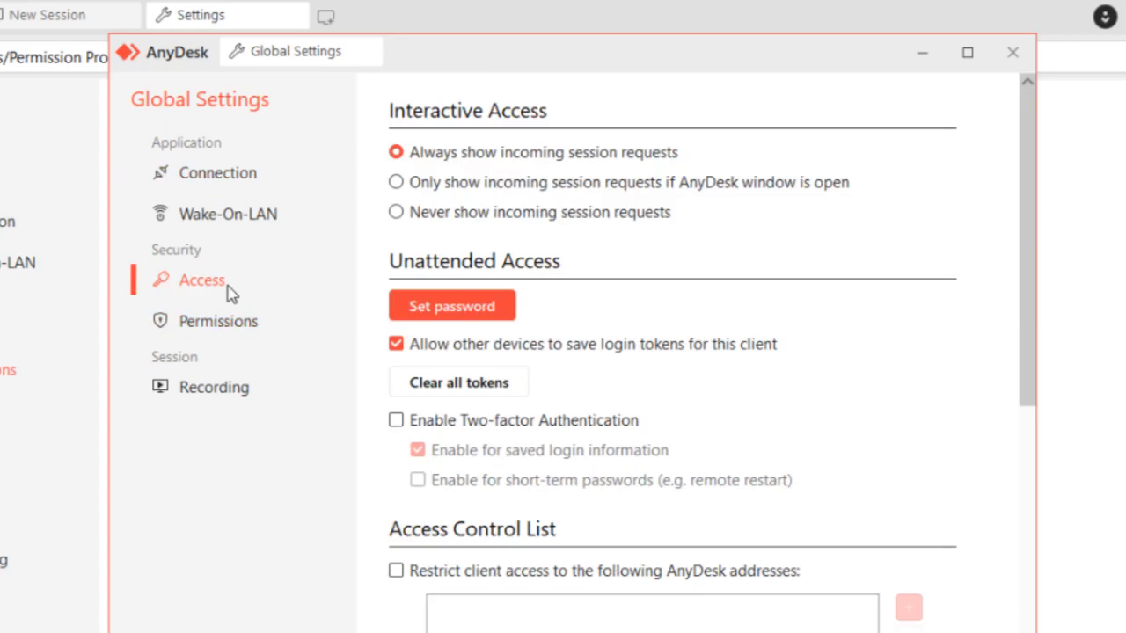
pyautogui.scroll(-3)
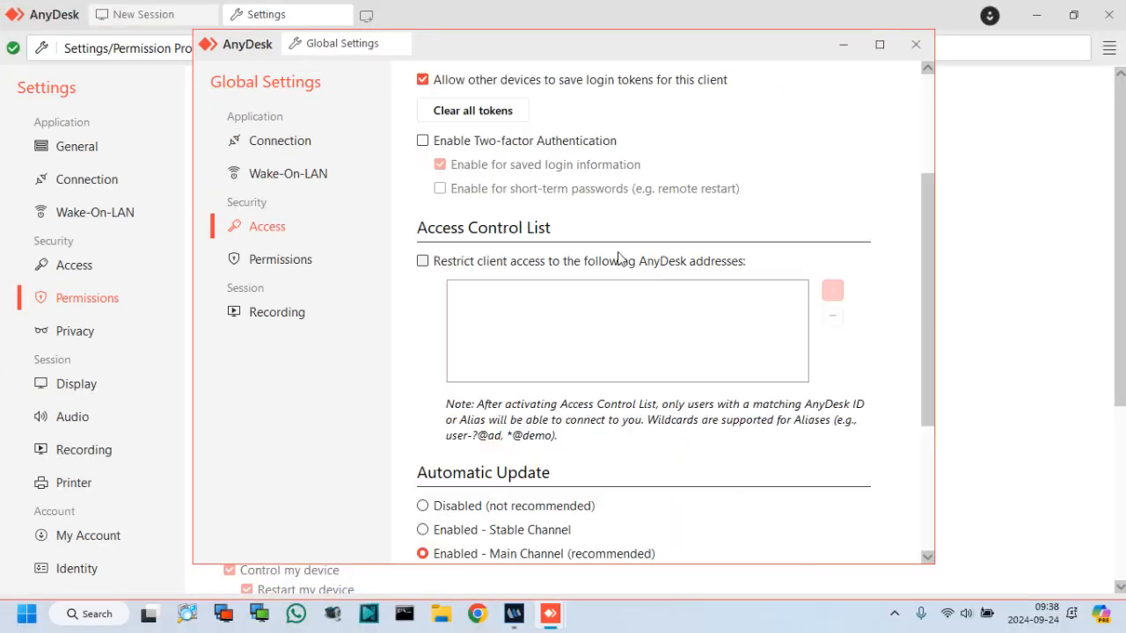
pyautogui.scroll(-3)
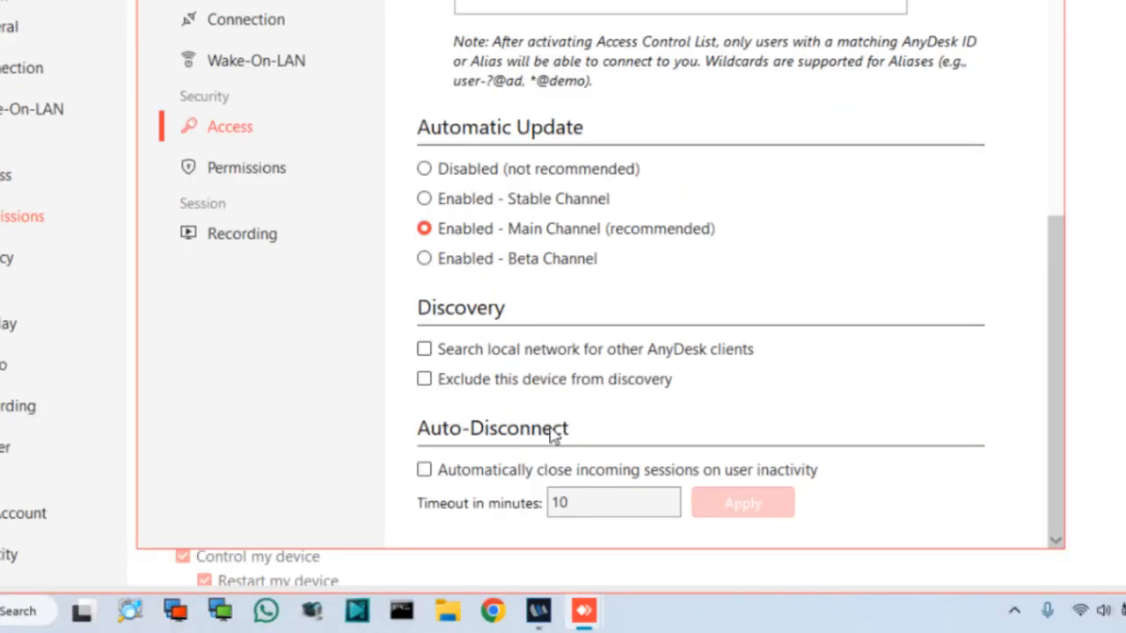
# Enable auto-closing of inactive incoming sessions with a 15-minute timeout, and apply
pyautogui.click(424, 470)
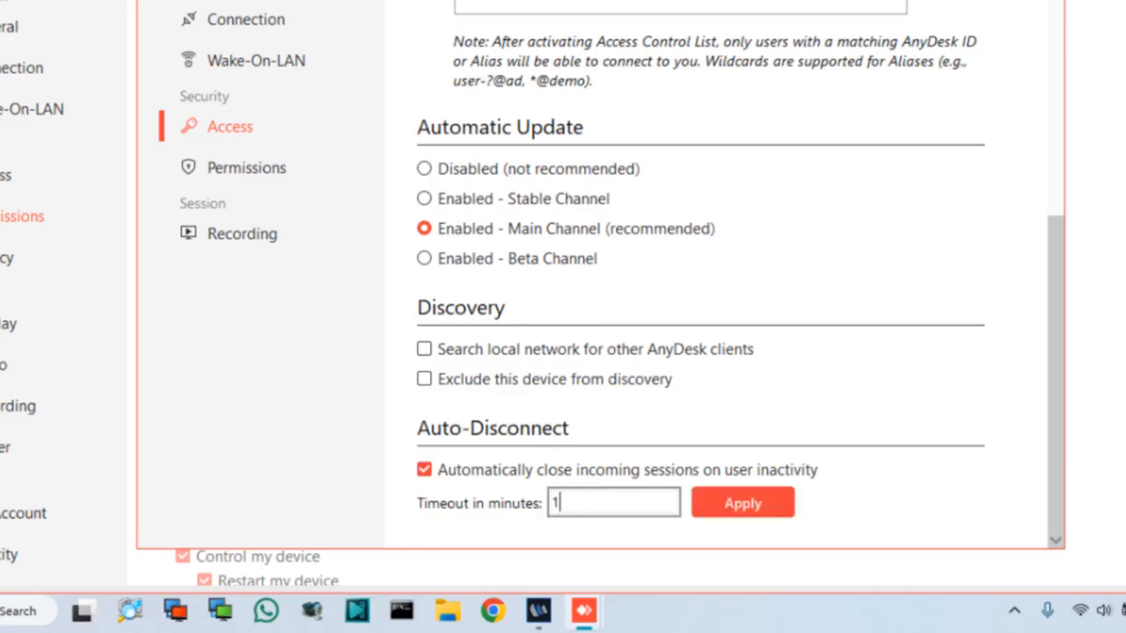
pyautogui.write('5')
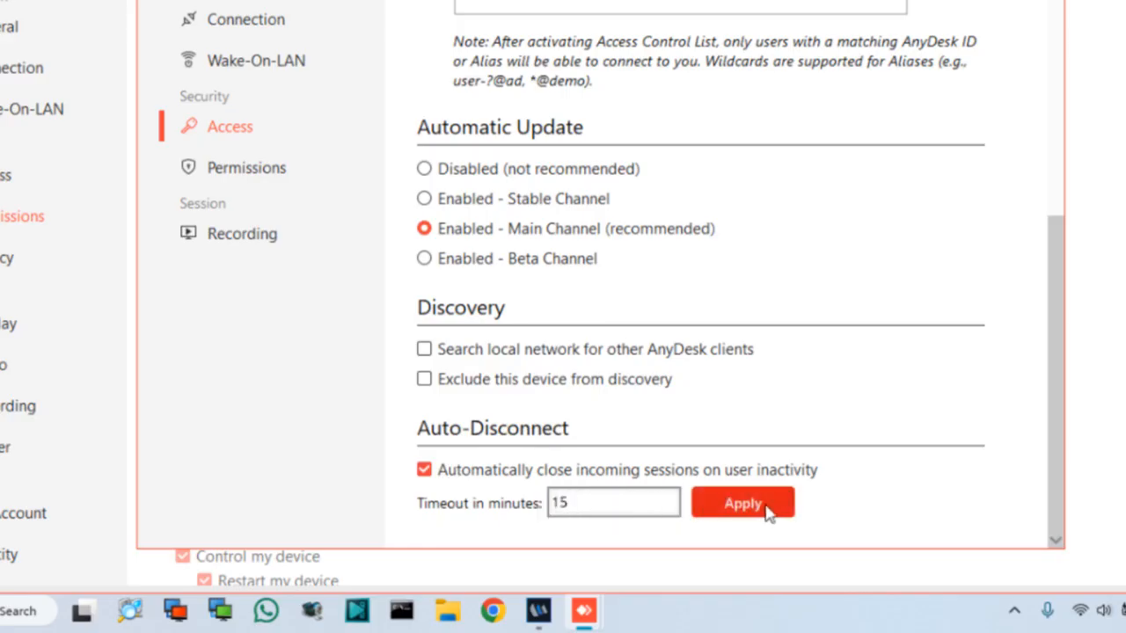
pyautogui.click(743, 504)
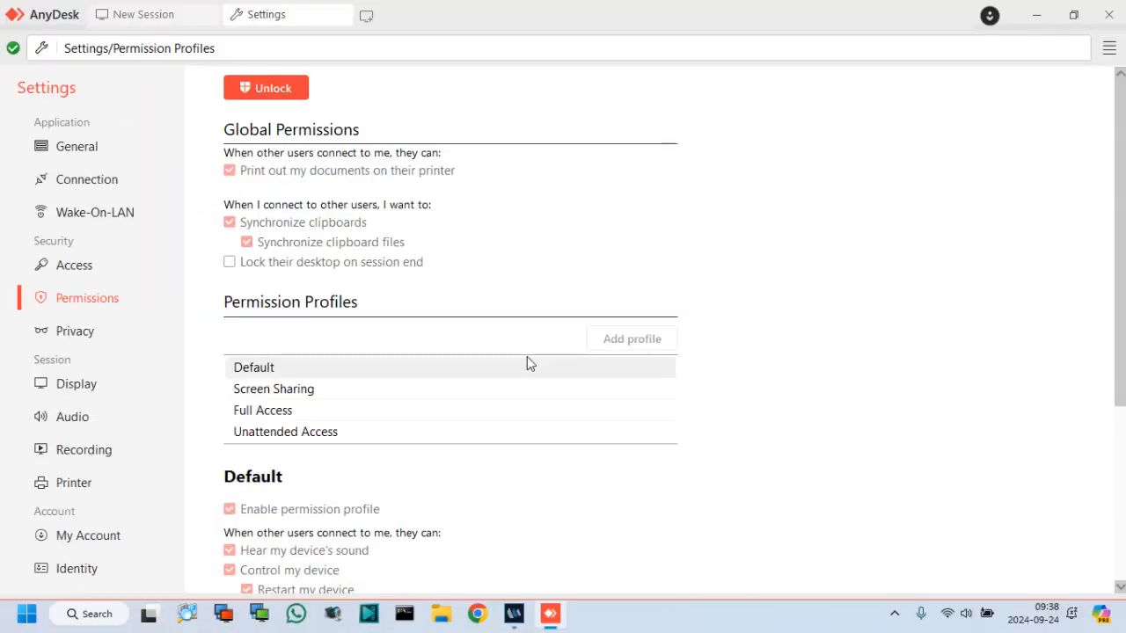
# Unlock Global Settings, reopen Access and review Auto-Disconnect with auto-close left unticked
pyautogui.click(266, 87)
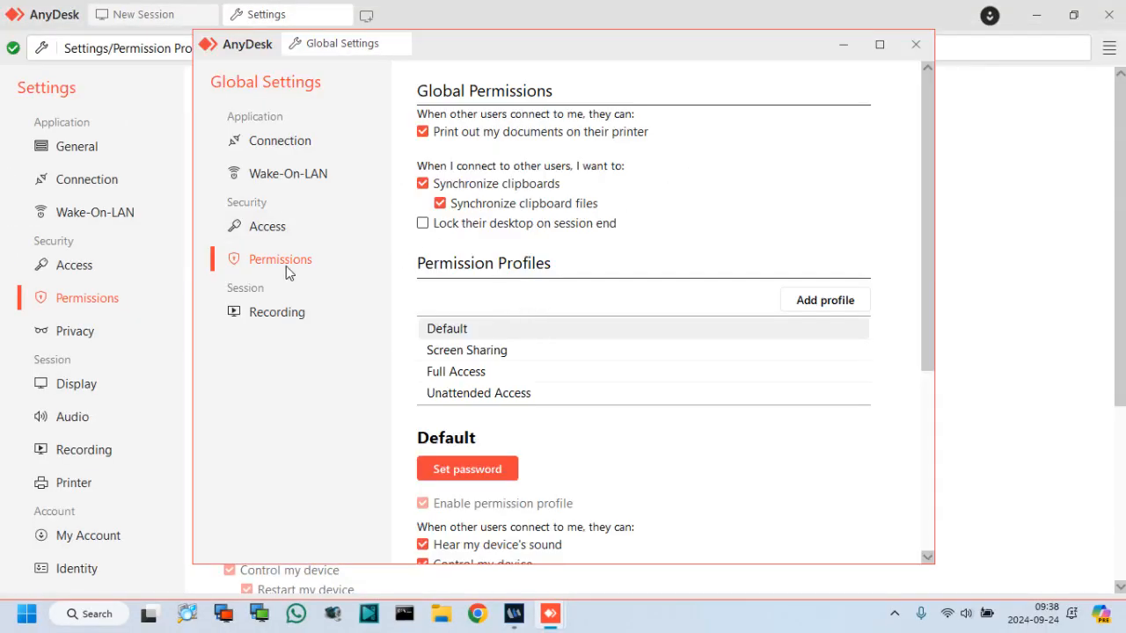
pyautogui.click(267, 226)
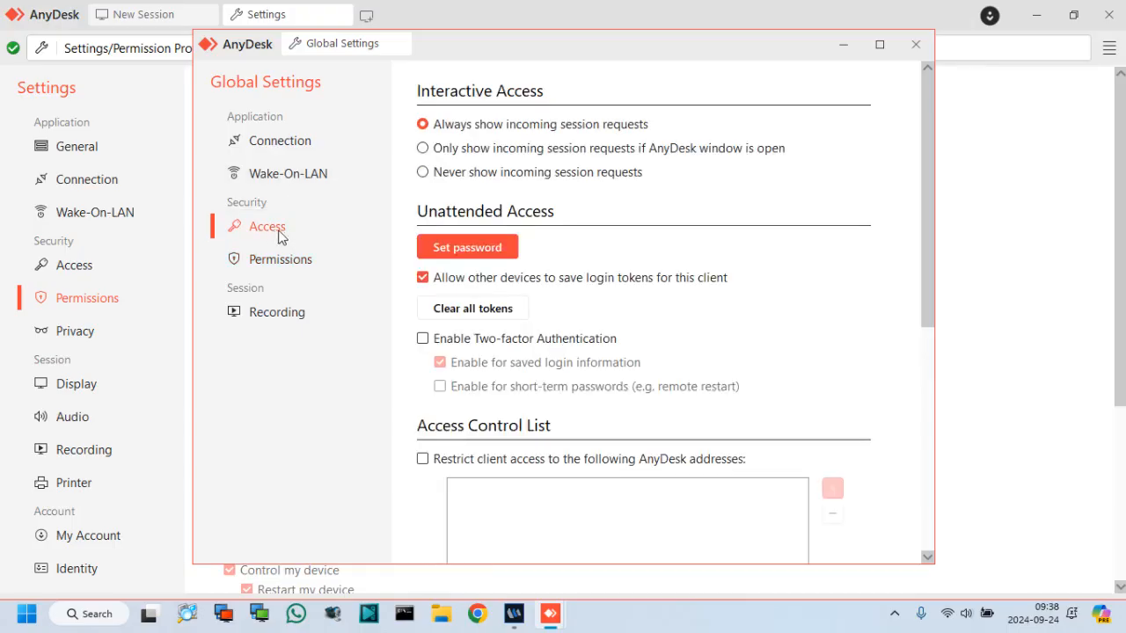
pyautogui.scroll(-3)
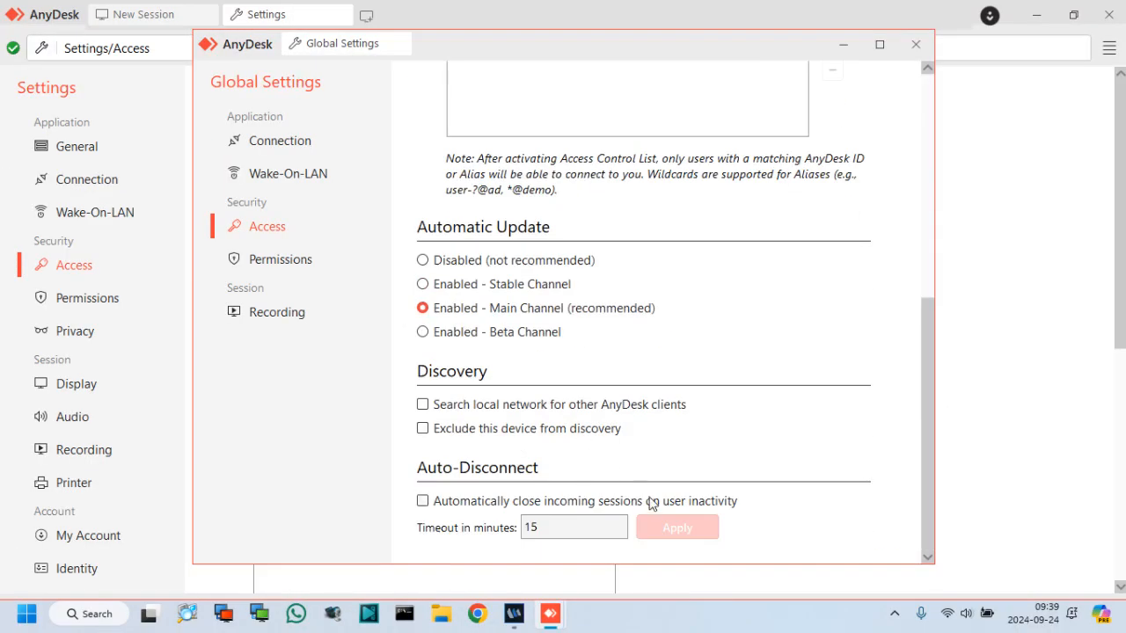
pyautogui.scroll(3)
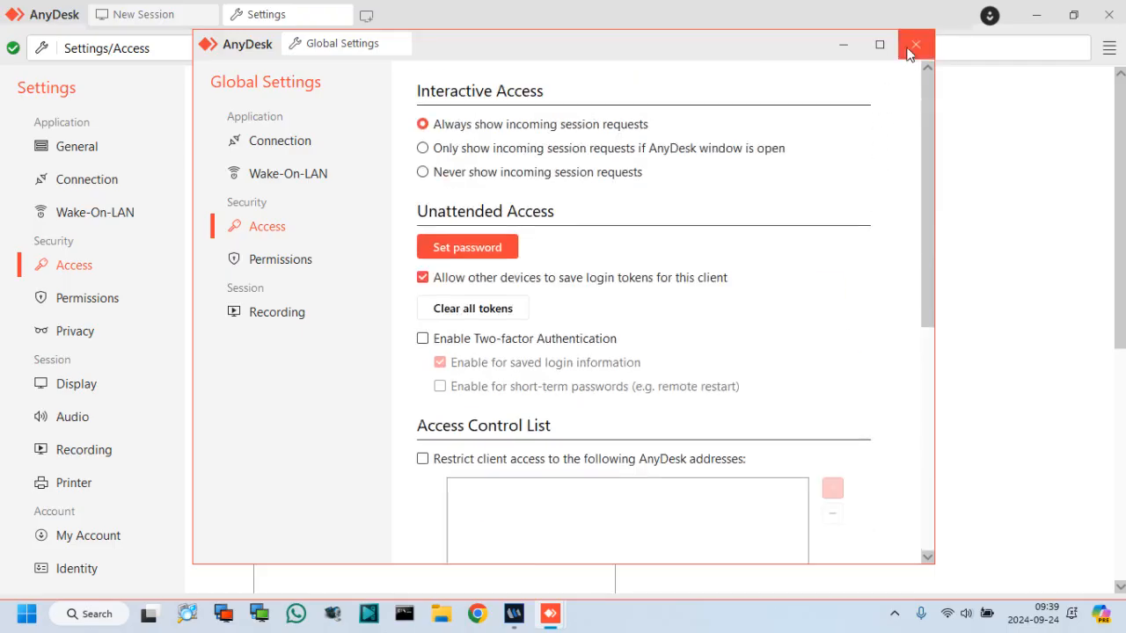
pyautogui.click(915, 44)
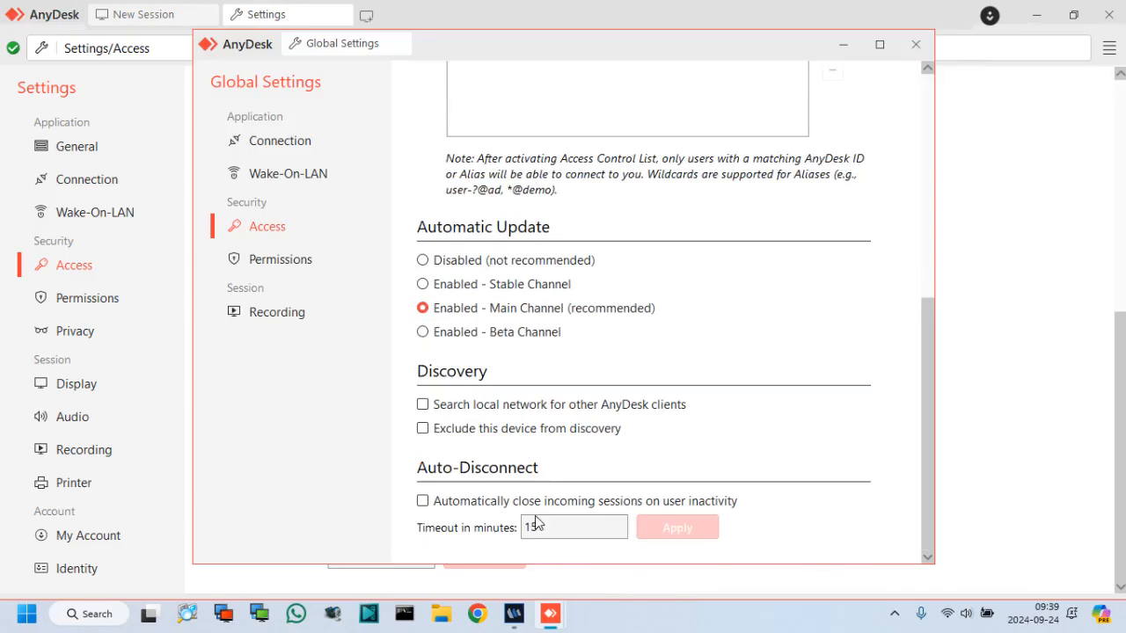
pyautogui.scroll(3)
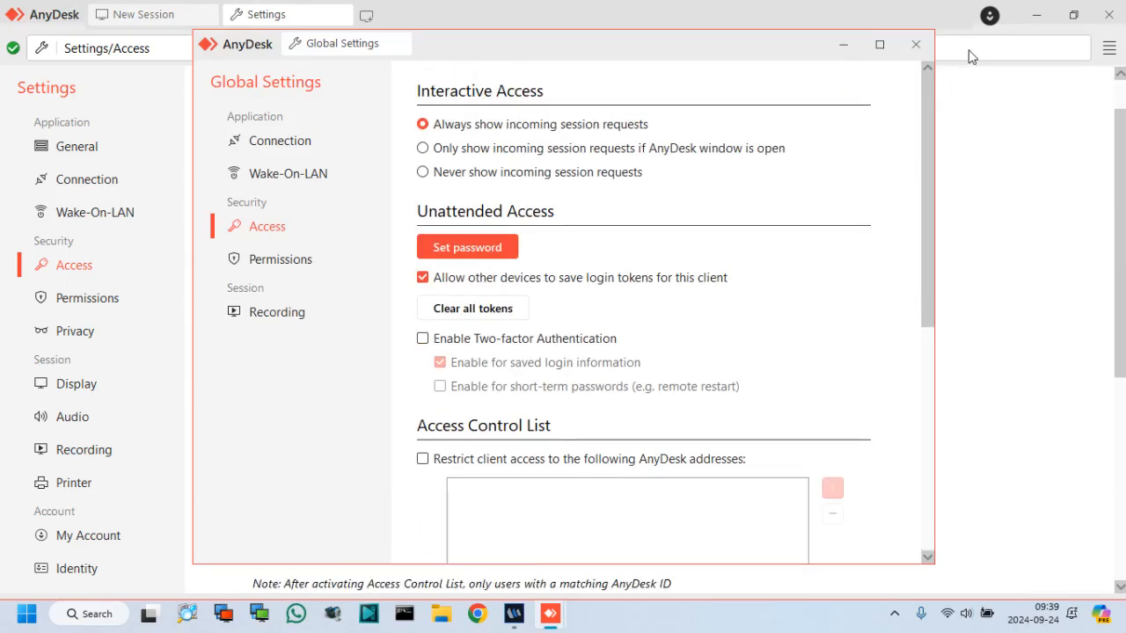
# Subscribe to TECH & ICT Solutions on YouTube and scroll to its popular videos
pyautogui.click(915, 44)
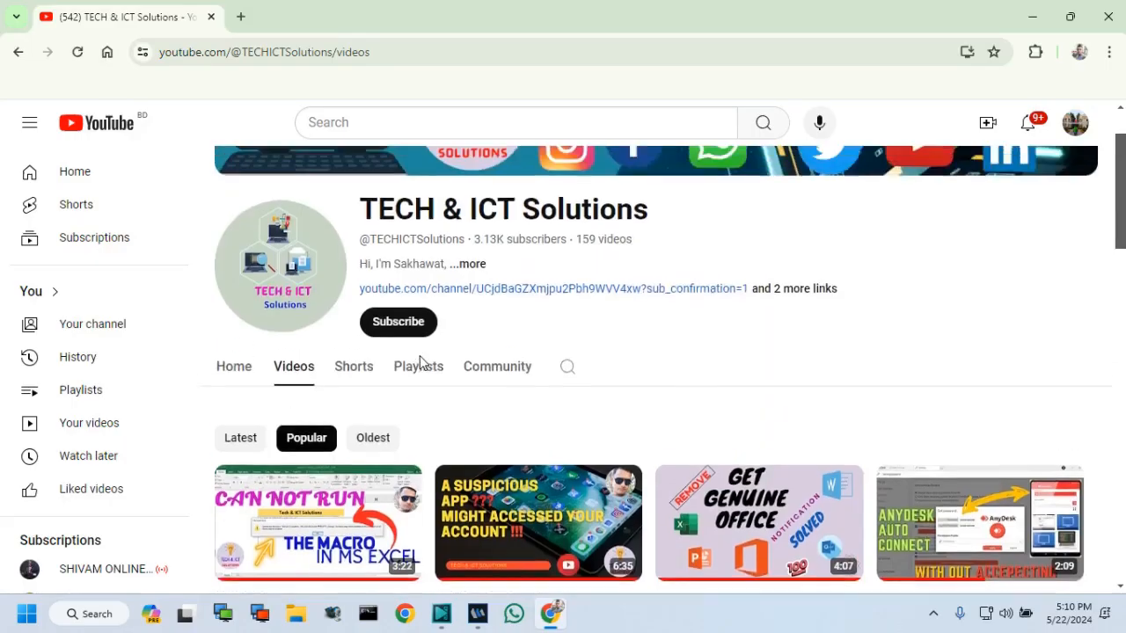
pyautogui.scroll(3)
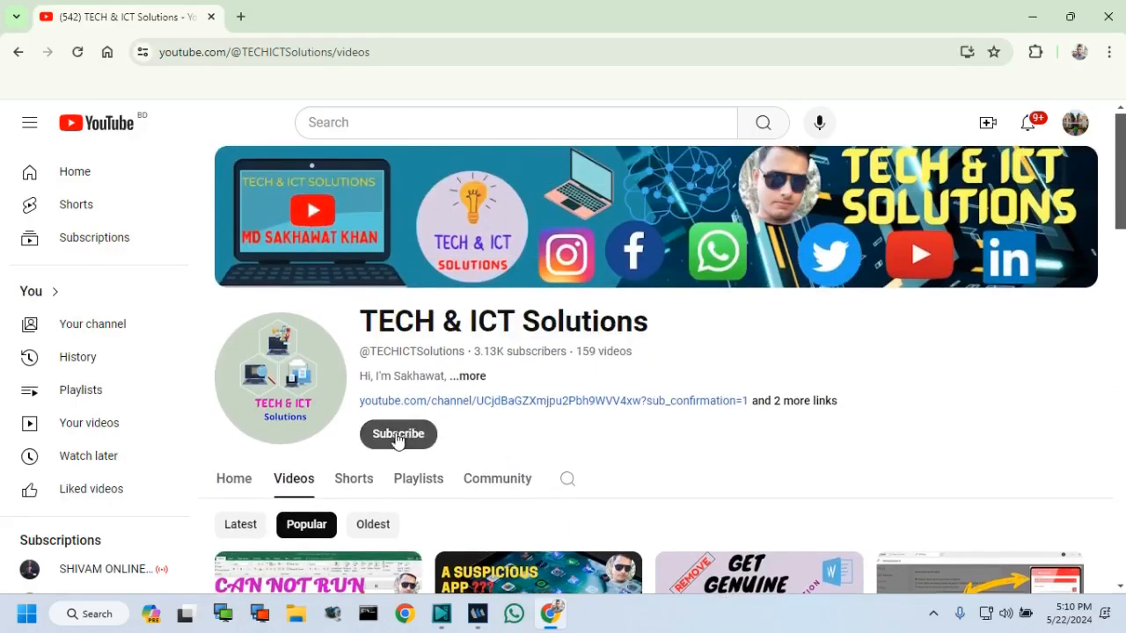
pyautogui.click(398, 433)
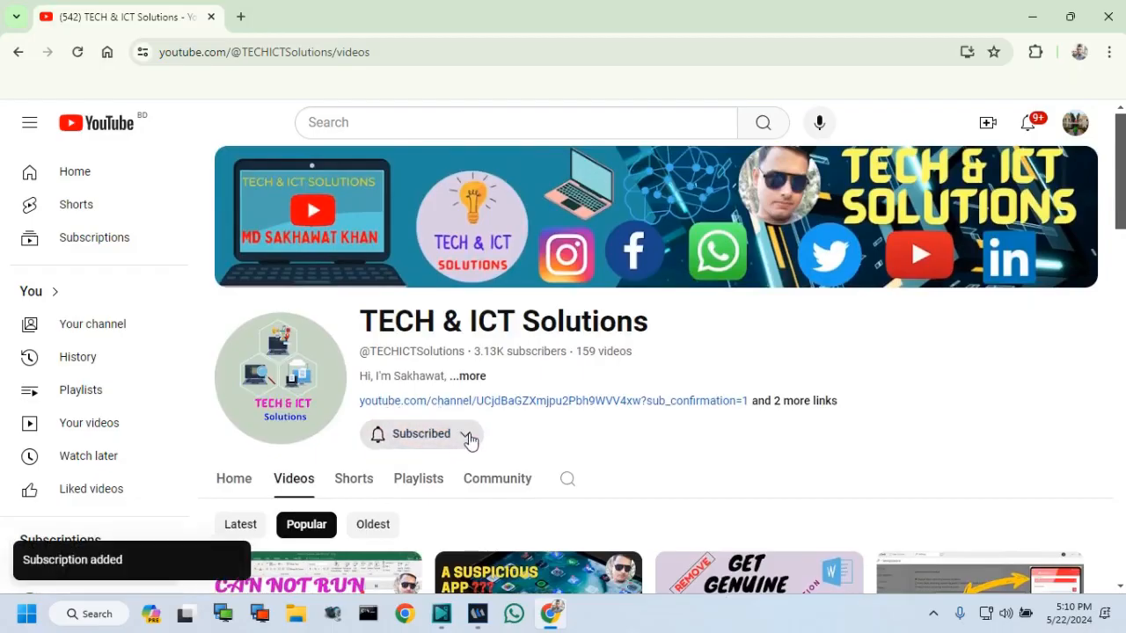
pyautogui.moveTo(446, 466)
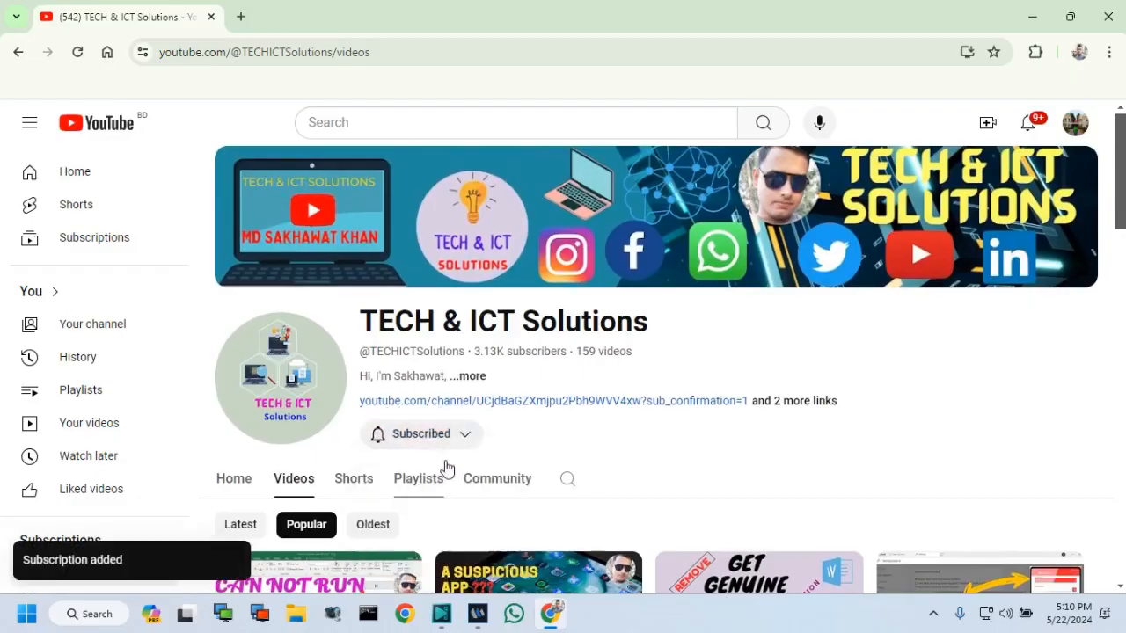
pyautogui.scroll(-3)
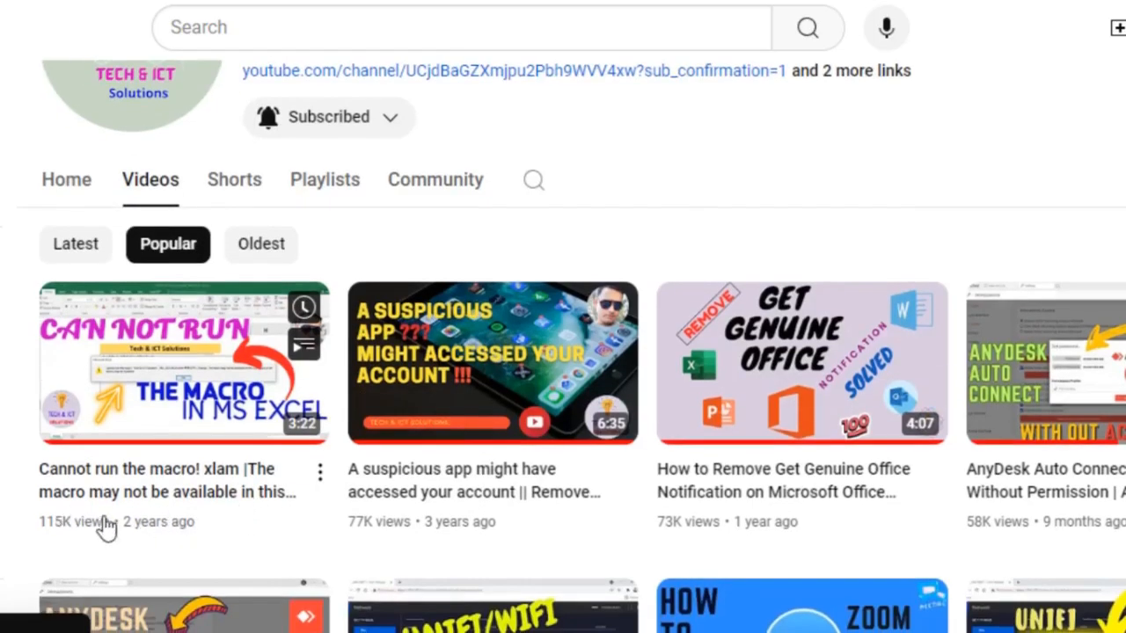